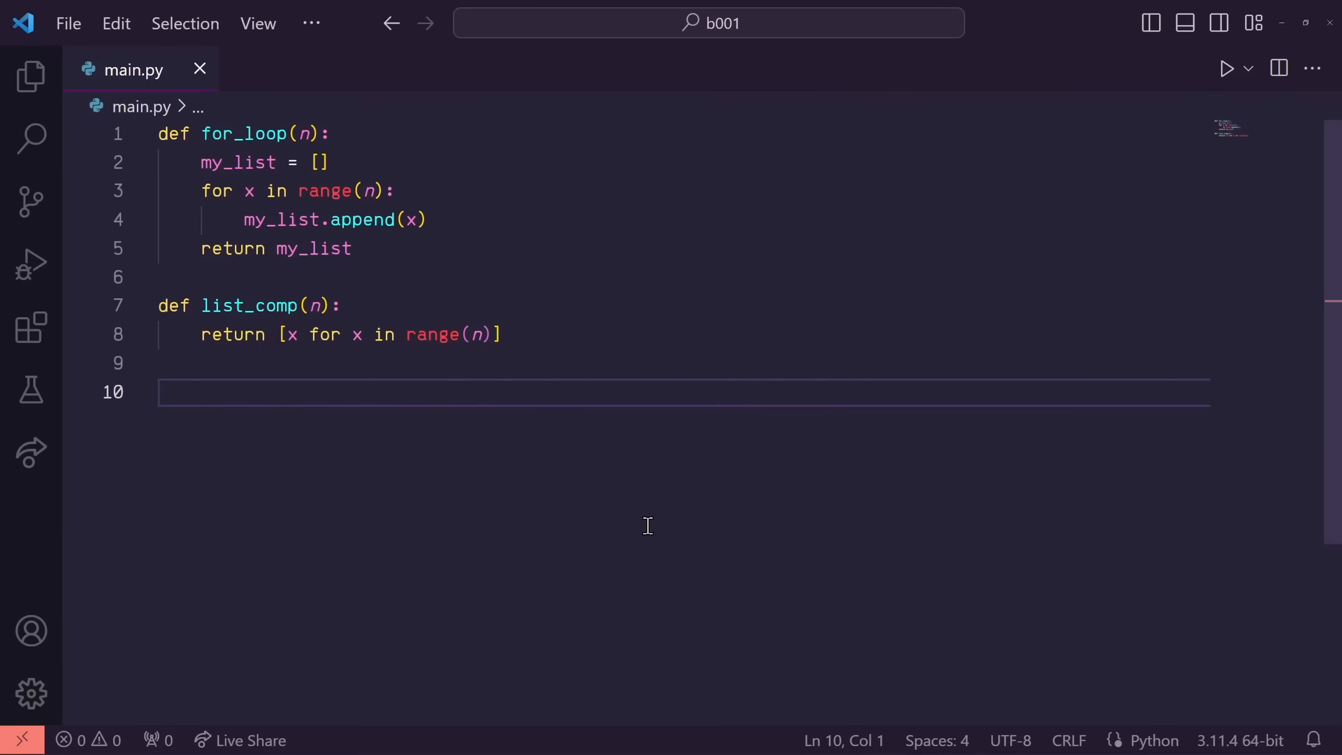
mouse_move(350, 397)
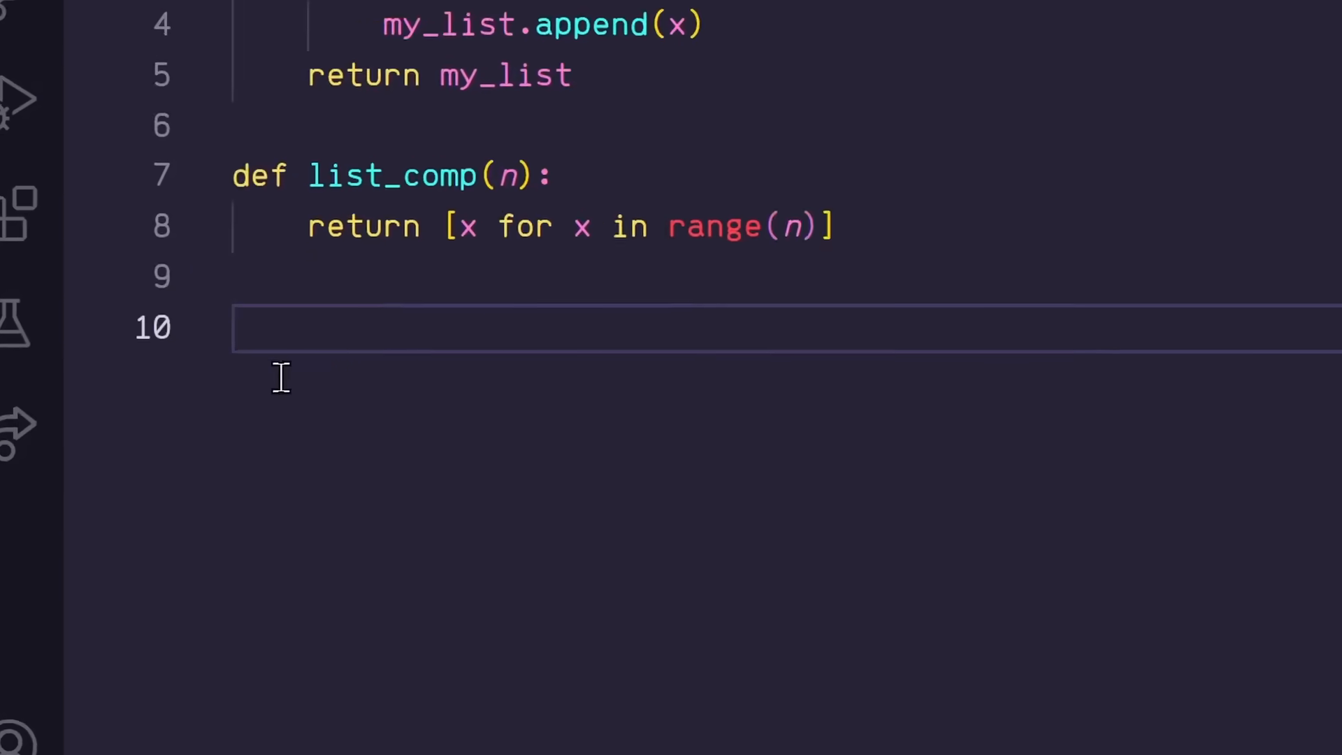
type("import dis")
type("dis.dis(")
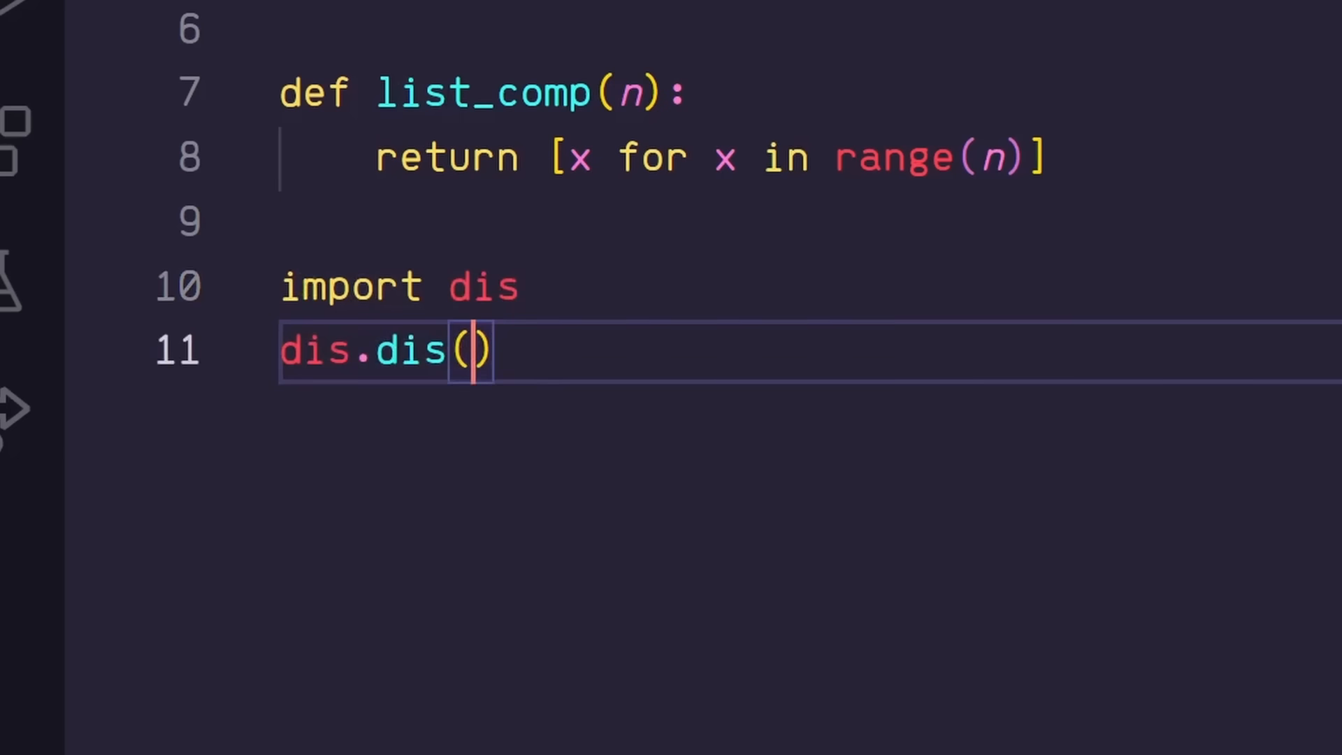
type("for_loop")
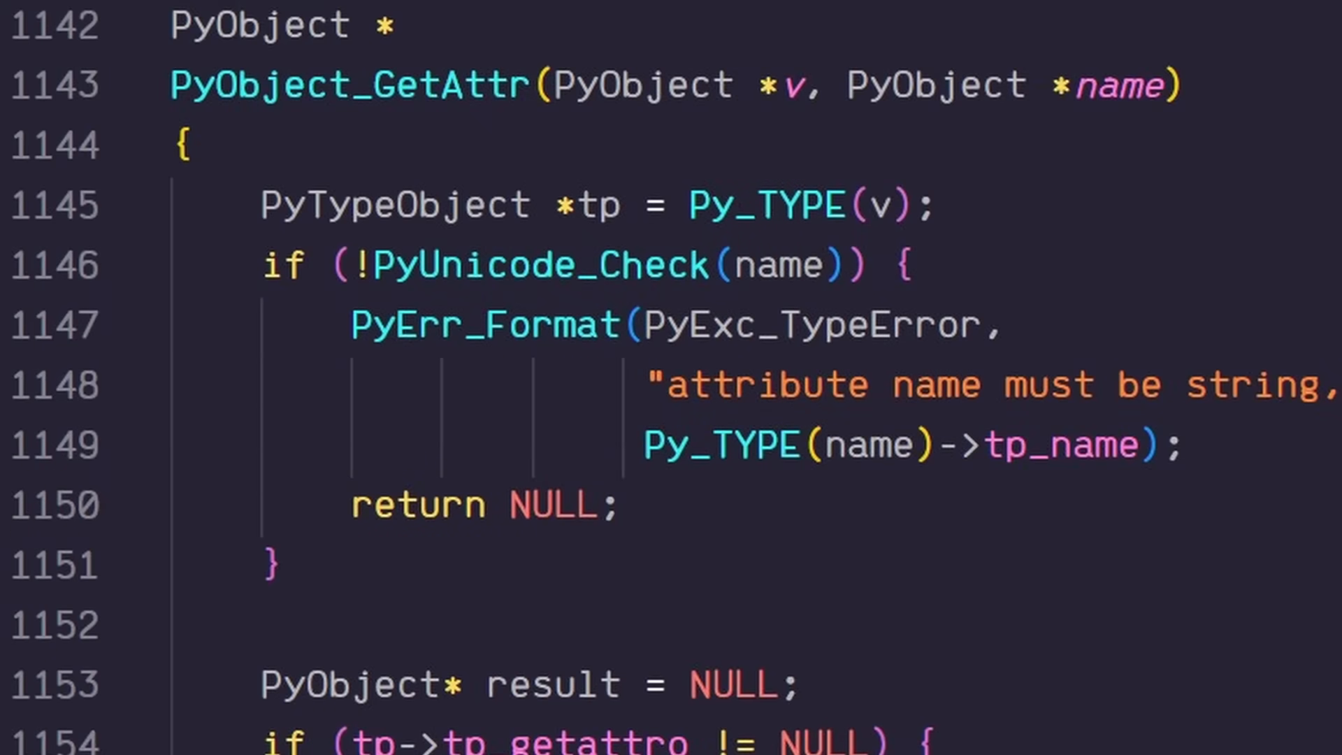
scroll("down", 3)
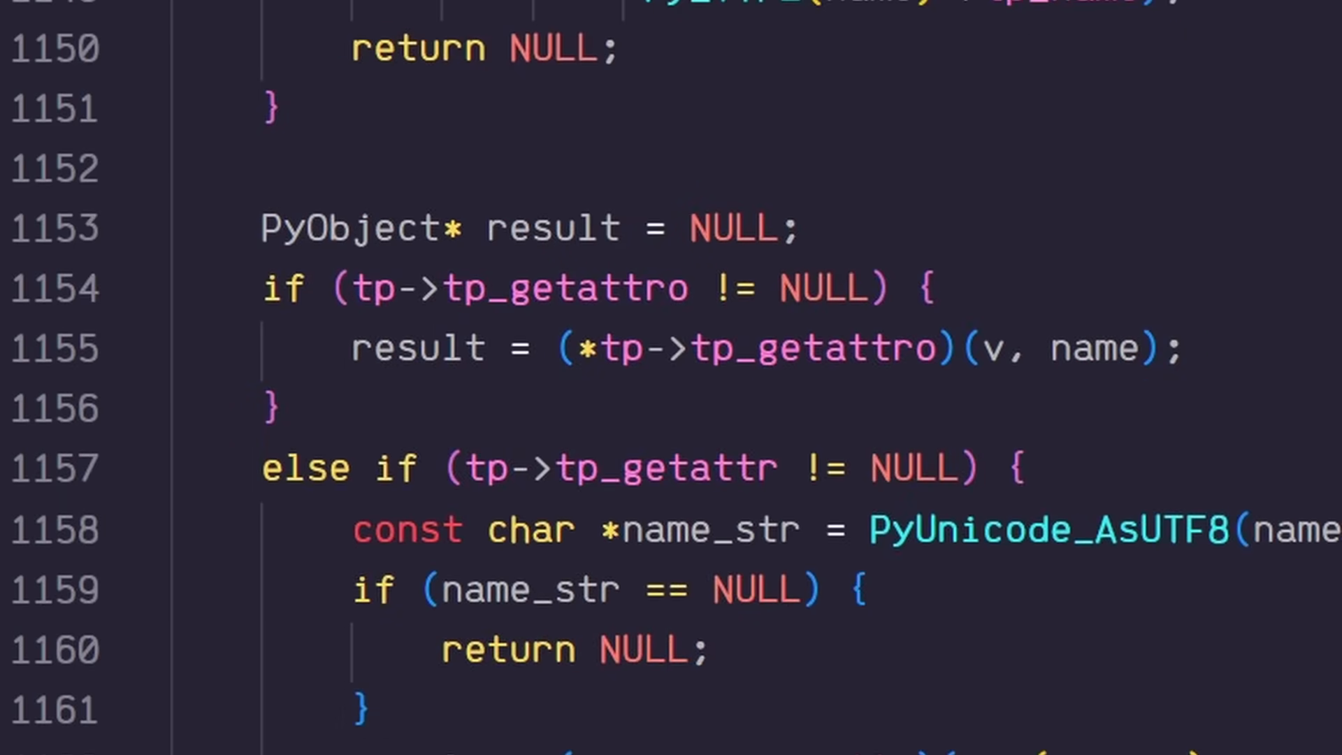